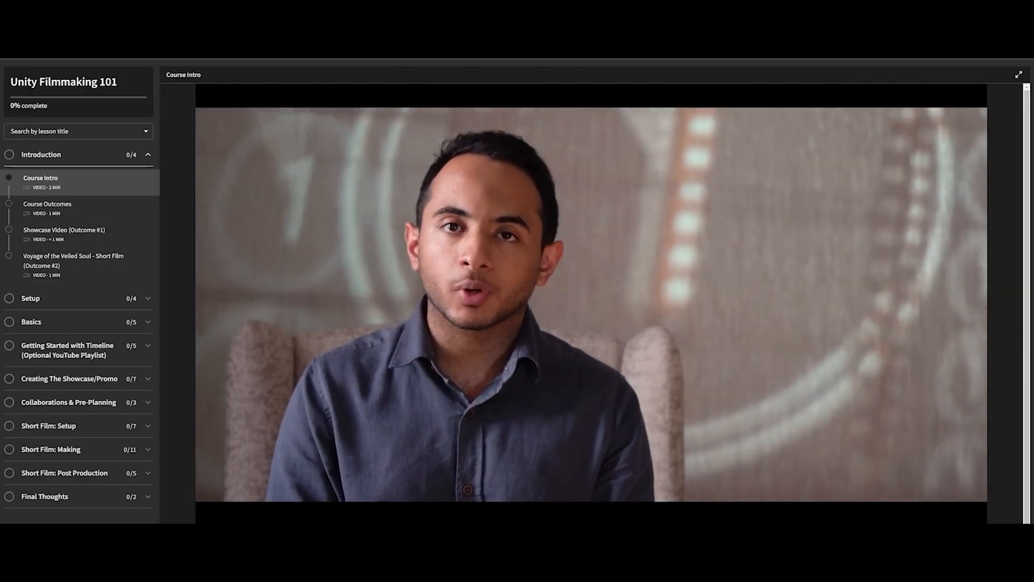
{"action": "left_click", "coordinate": [47, 208]}
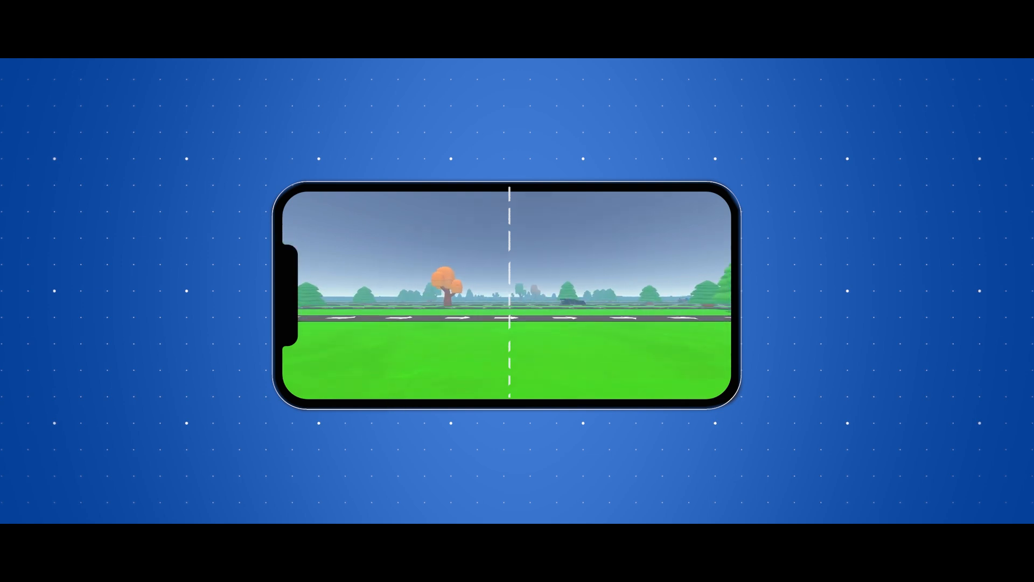
{"action": "left_click", "coordinate": [626, 356]}
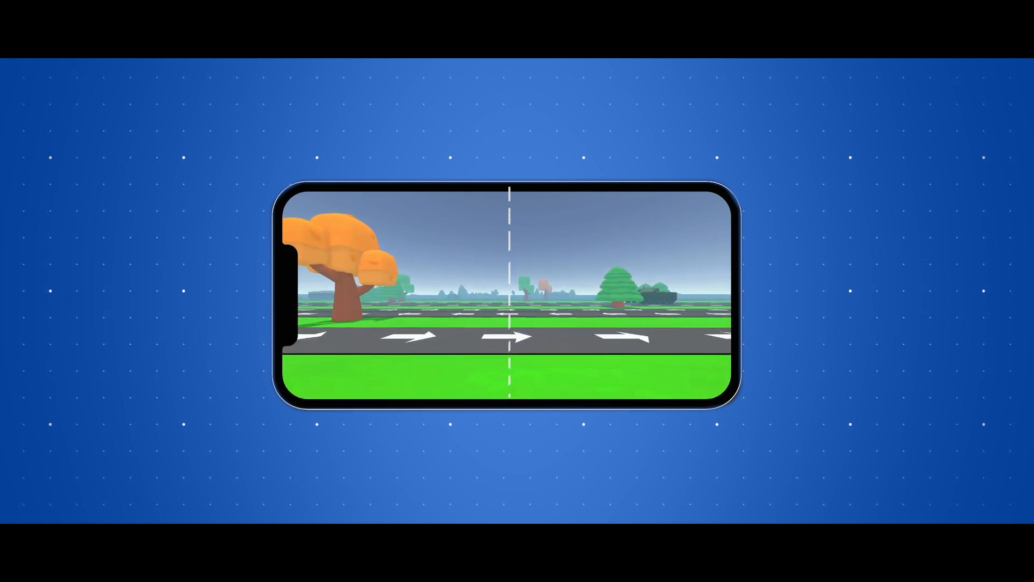
{"action": "left_click", "coordinate": [387, 356]}
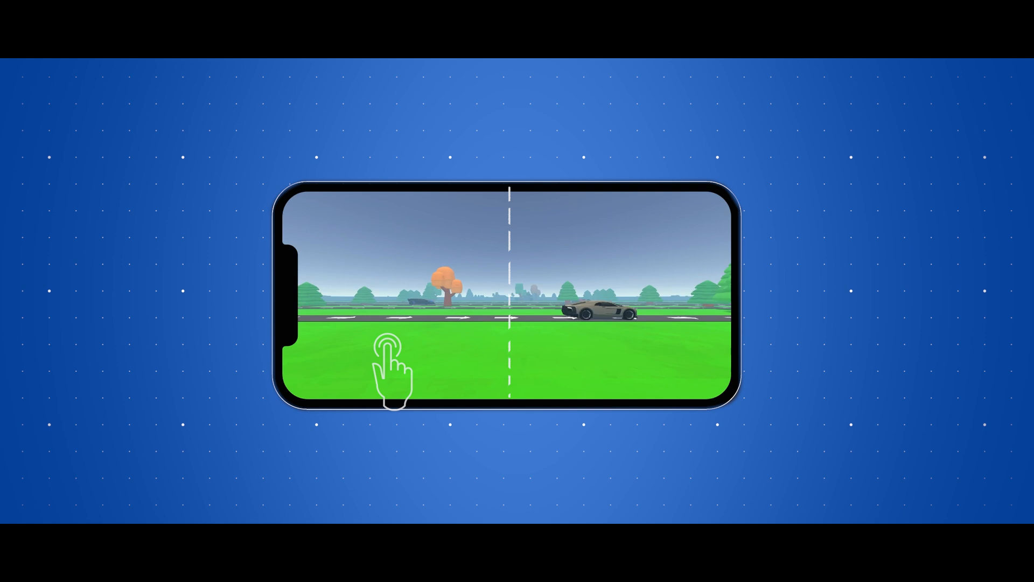